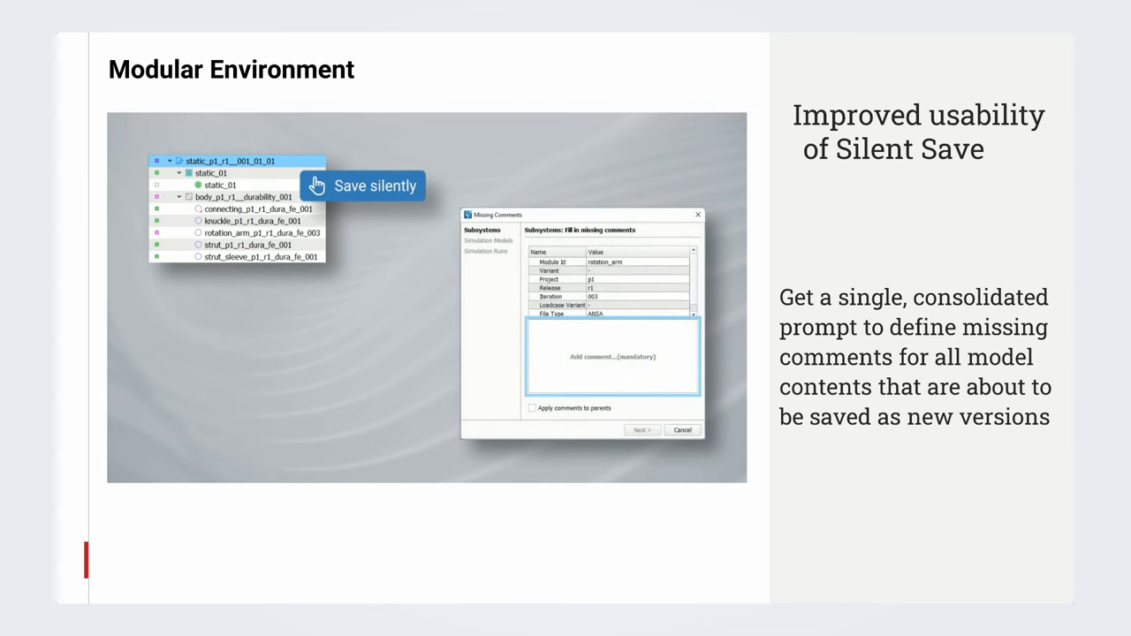
# Advance from the Silent Save usability slide to the DM clean-up slide.
pyautogui.press('Right')
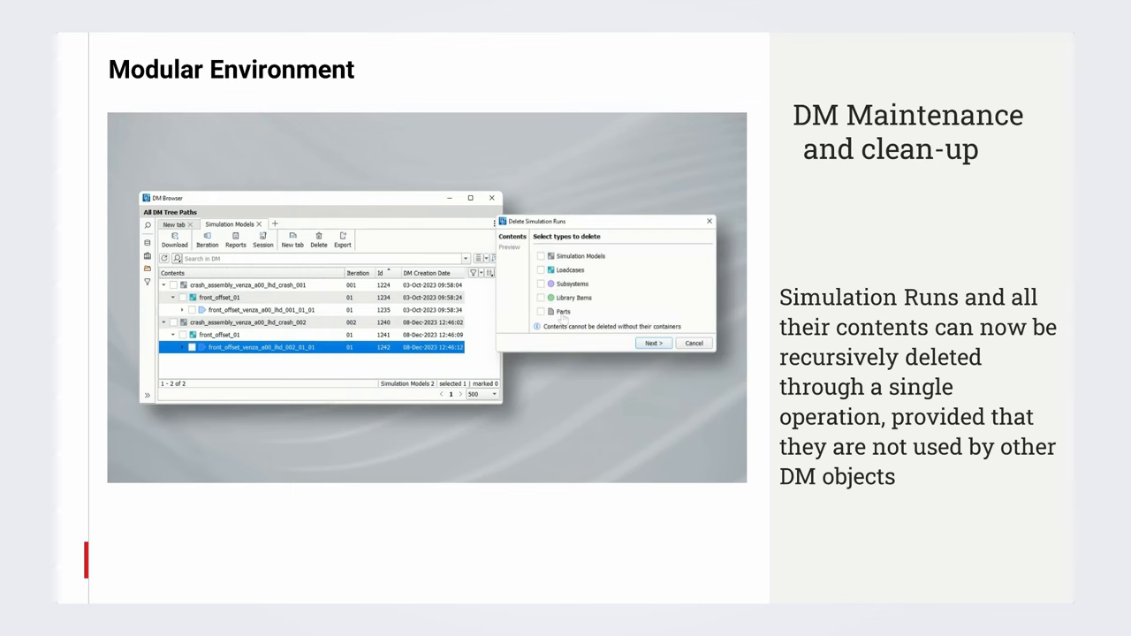
pyautogui.moveTo(543, 293)
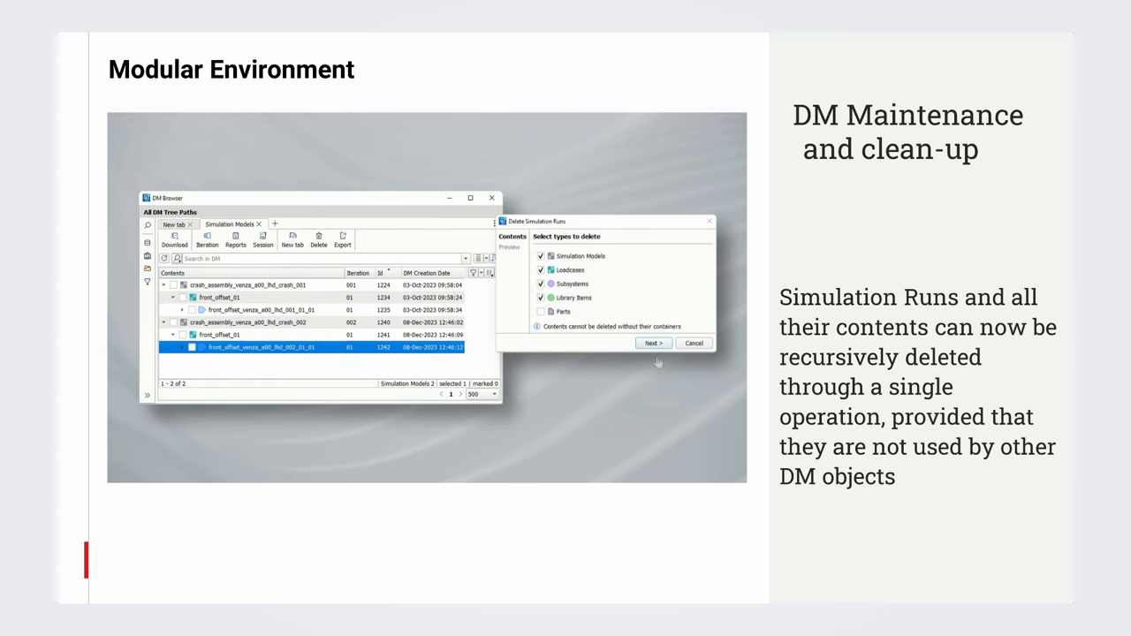
# In Delete Simulation Runs, tick Simulation Models, Loadcases, Subsystems and Library Items, then proceed.
pyautogui.click(652, 343)
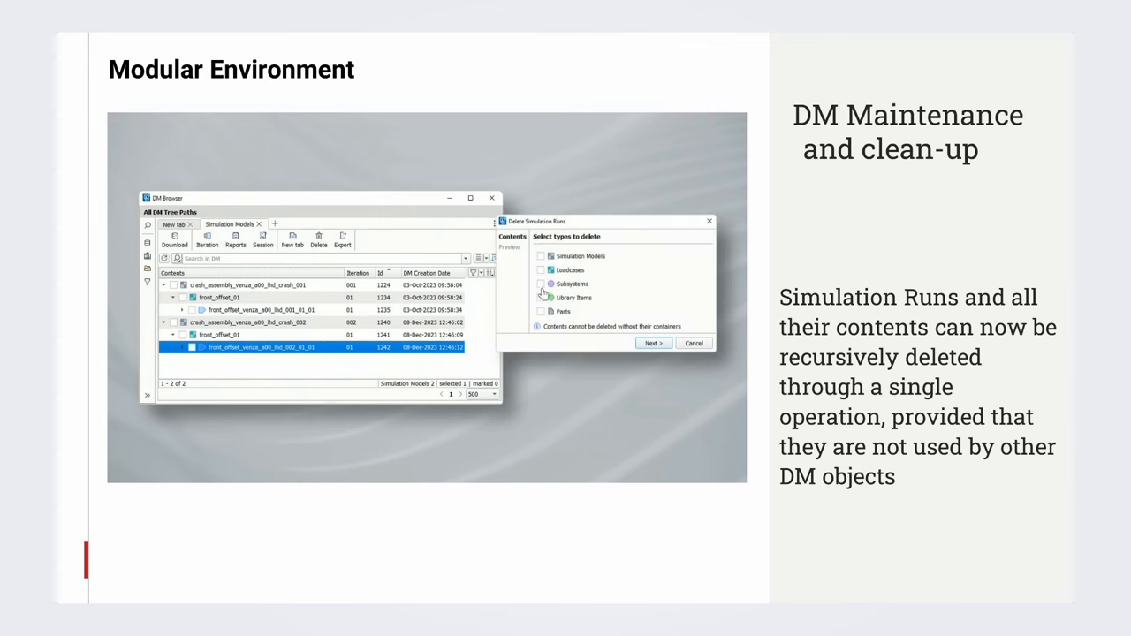
pyautogui.click(541, 298)
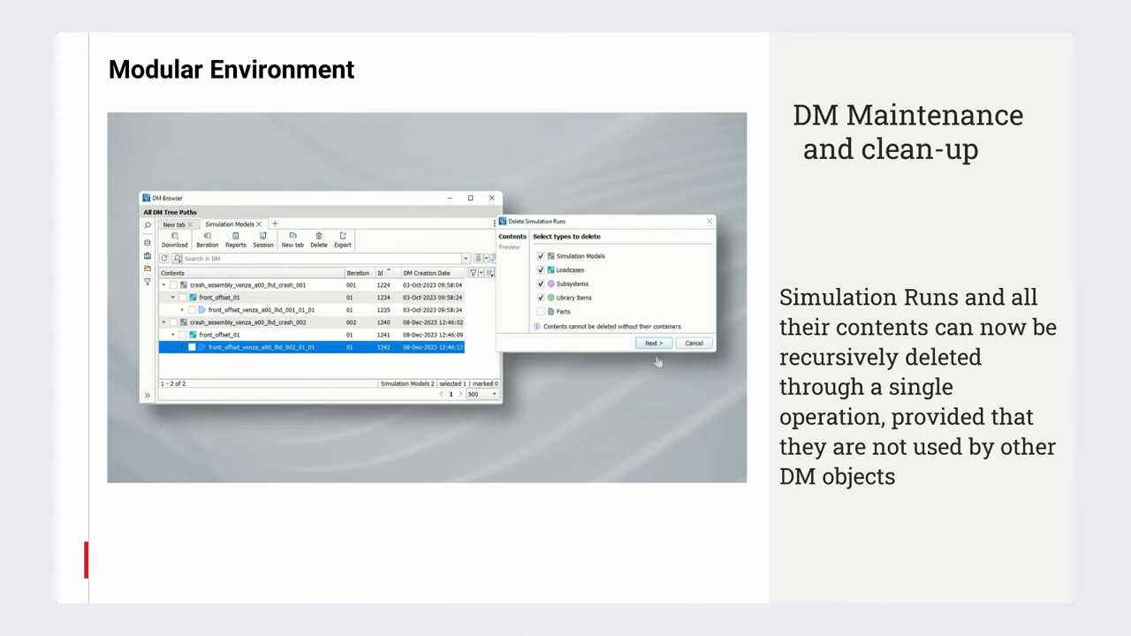
pyautogui.click(652, 342)
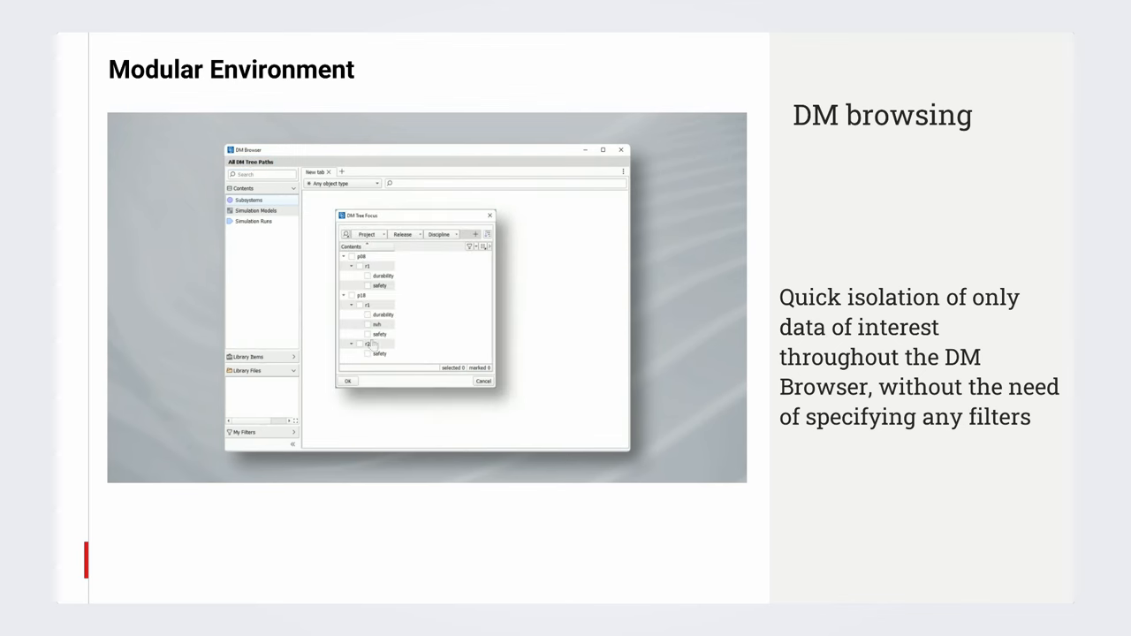
# Use DM Tree Focus on p18 › r1 › safety and list its Subsystems in Contents.
pyautogui.click(368, 334)
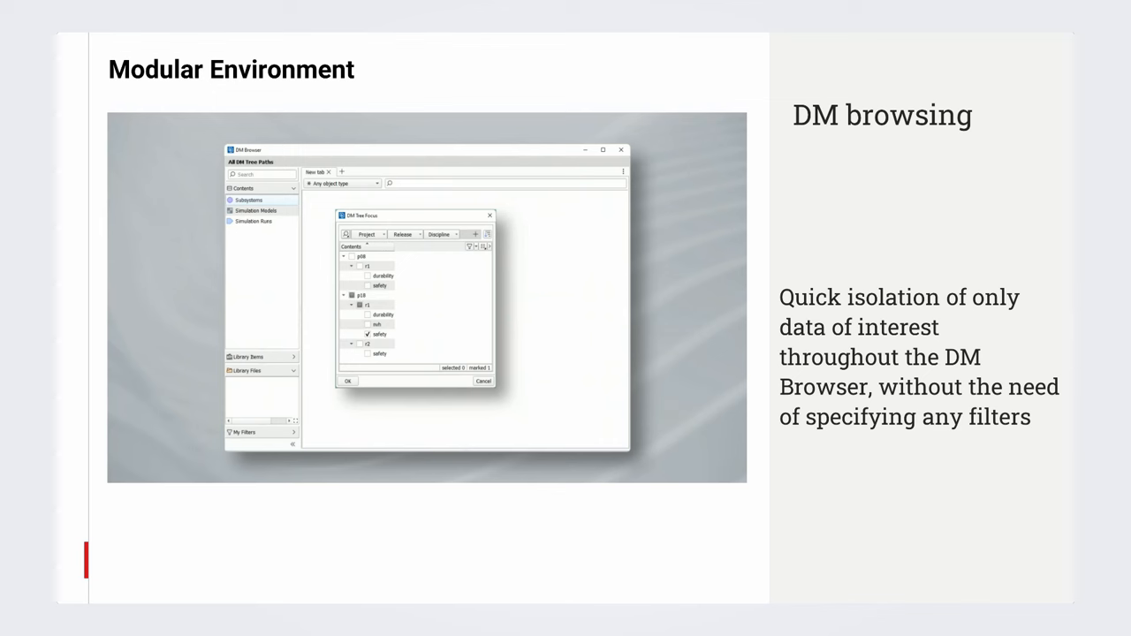
pyautogui.click(347, 381)
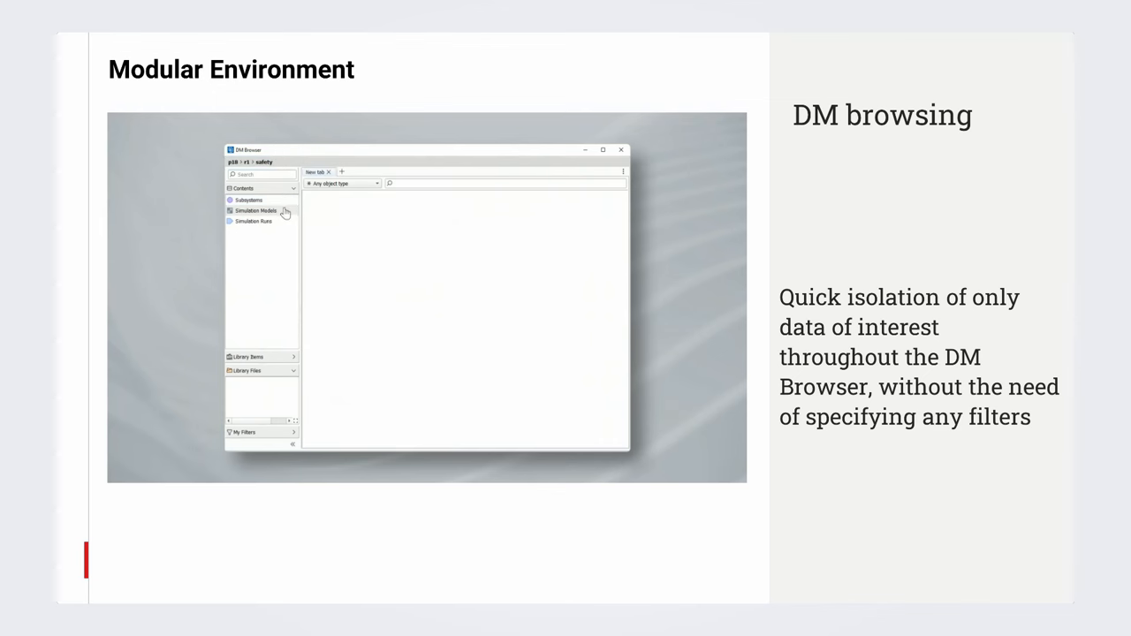
pyautogui.click(248, 201)
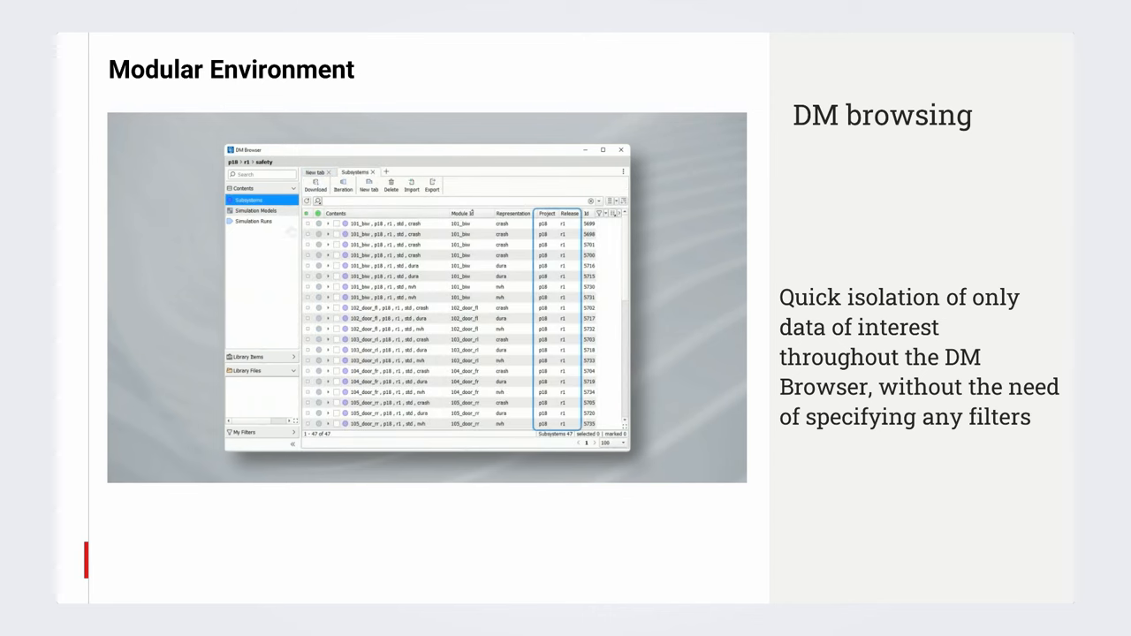
pyautogui.click(256, 210)
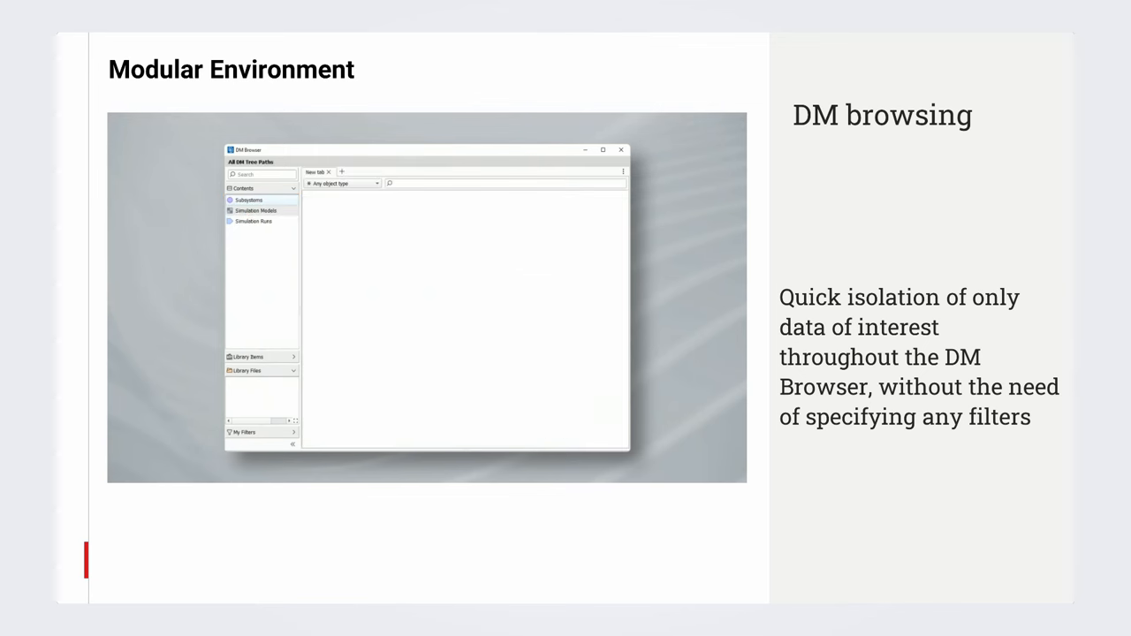
pyautogui.click(250, 162)
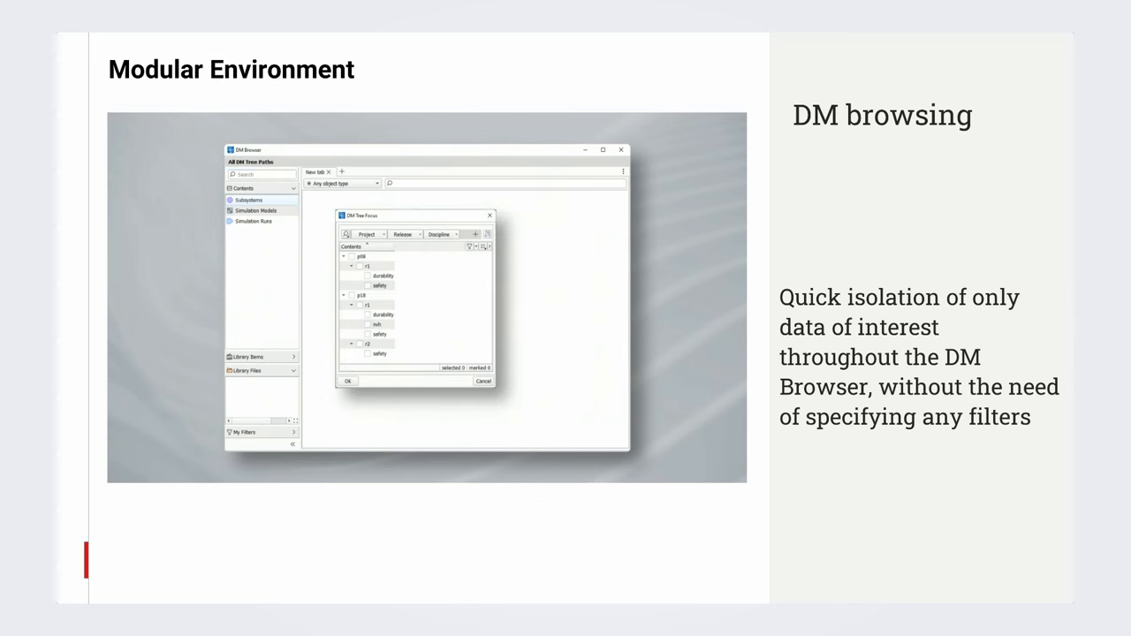
pyautogui.click(347, 381)
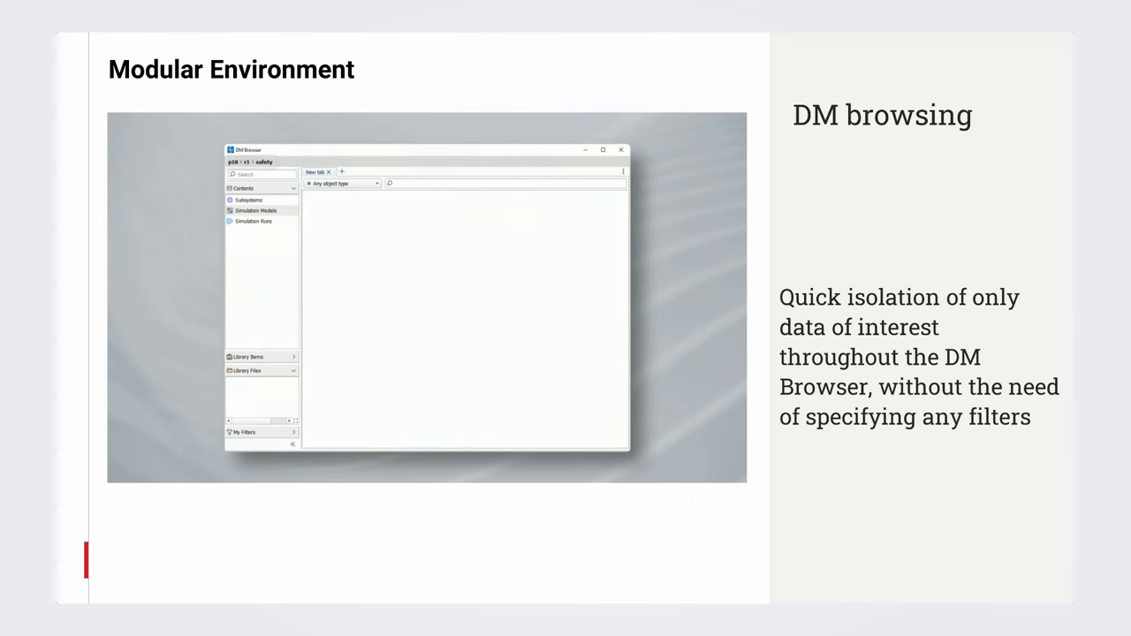
pyautogui.moveTo(285, 213)
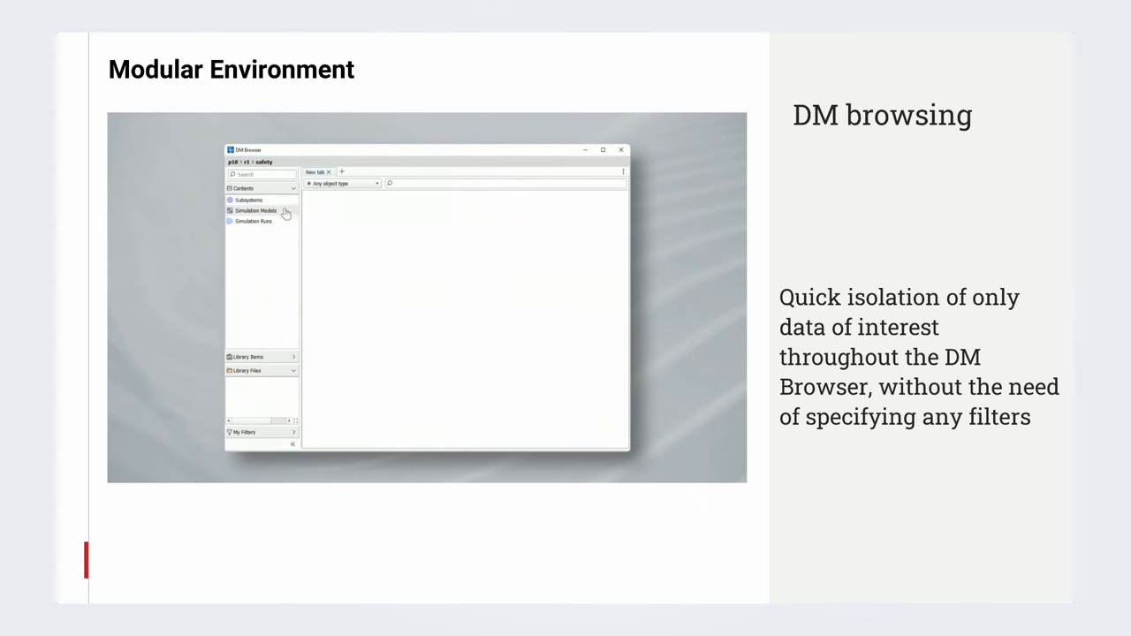
pyautogui.click(249, 199)
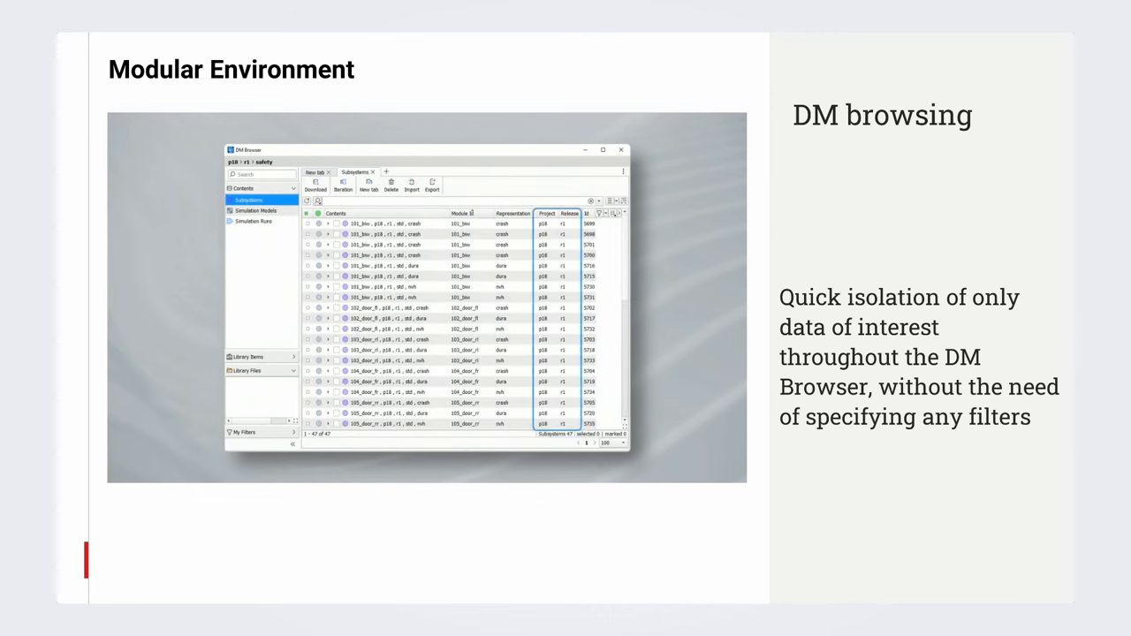
pyautogui.click(256, 211)
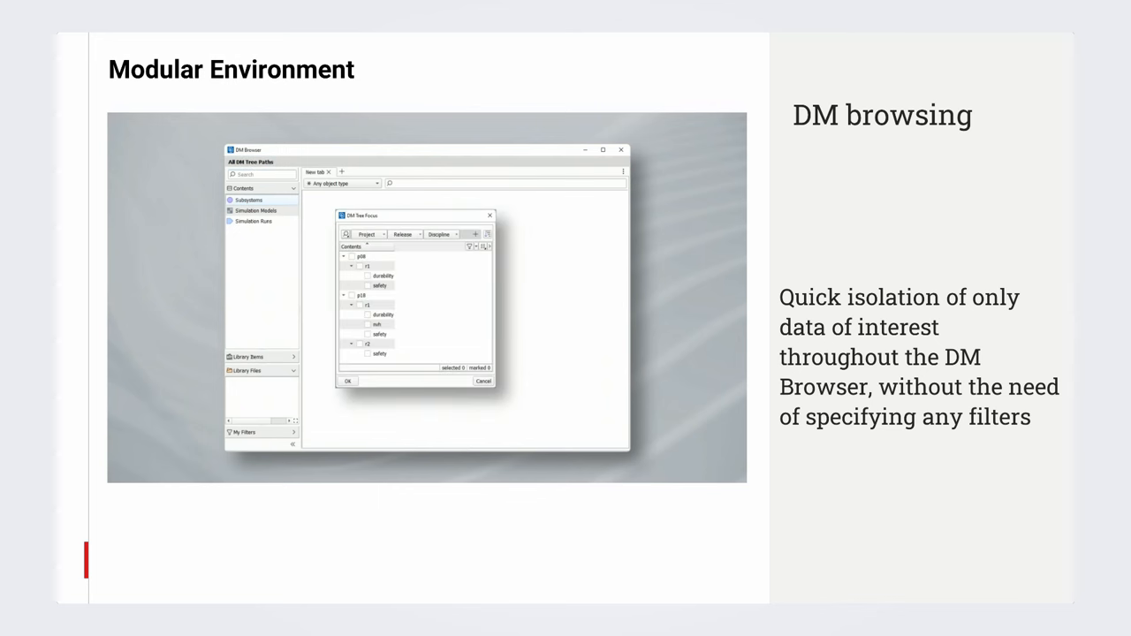
pyautogui.click(368, 334)
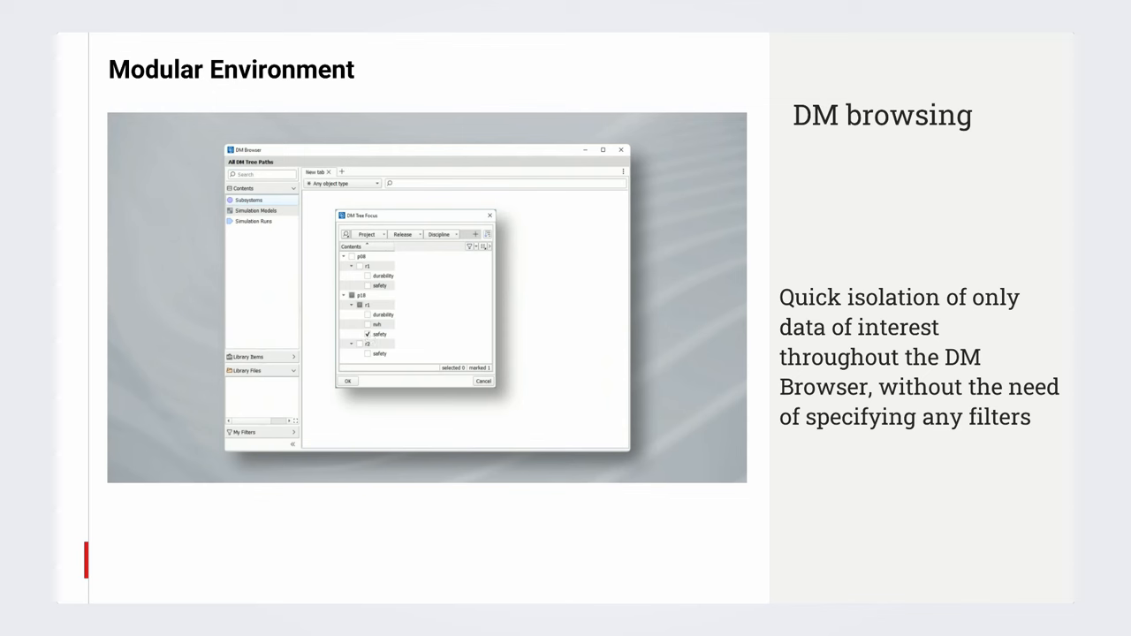
pyautogui.click(348, 381)
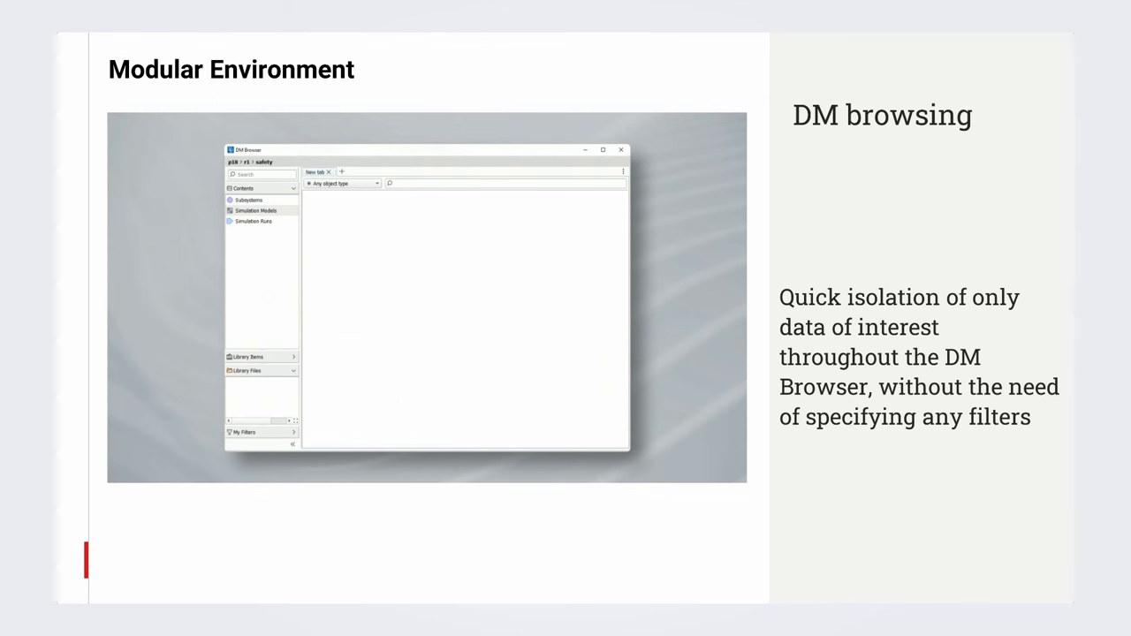
pyautogui.moveTo(285, 213)
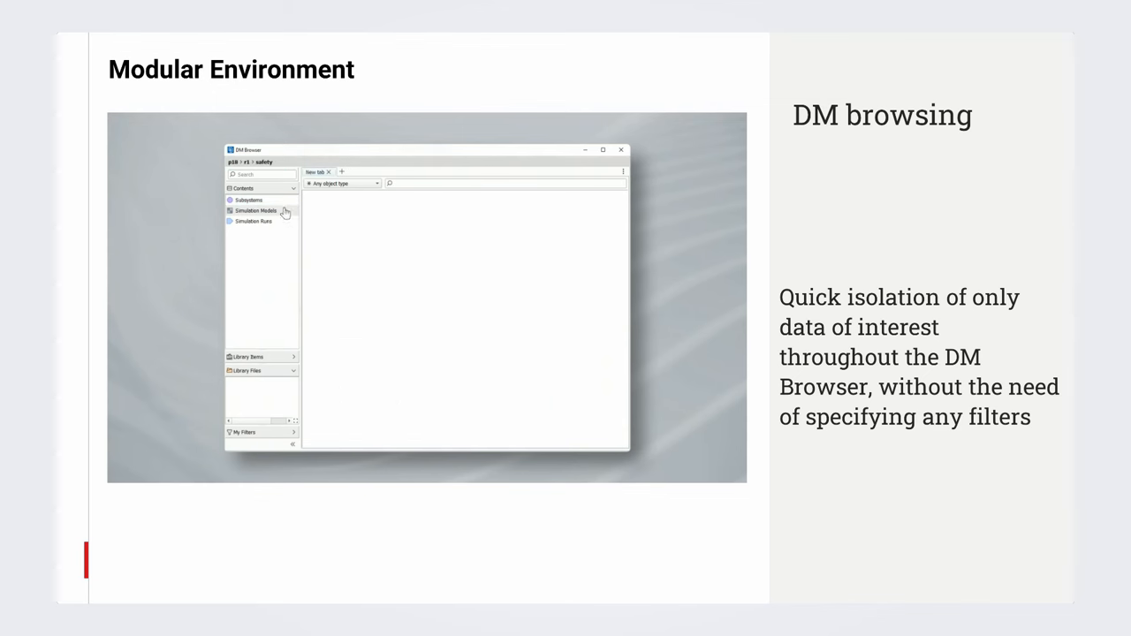
pyautogui.click(249, 199)
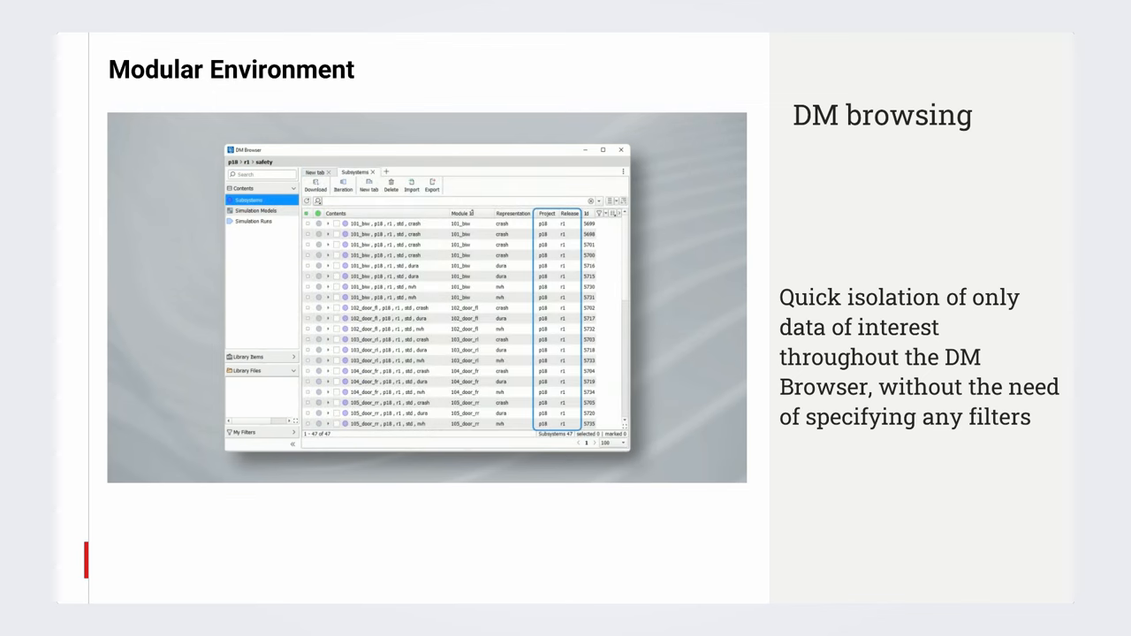
pyautogui.click(256, 210)
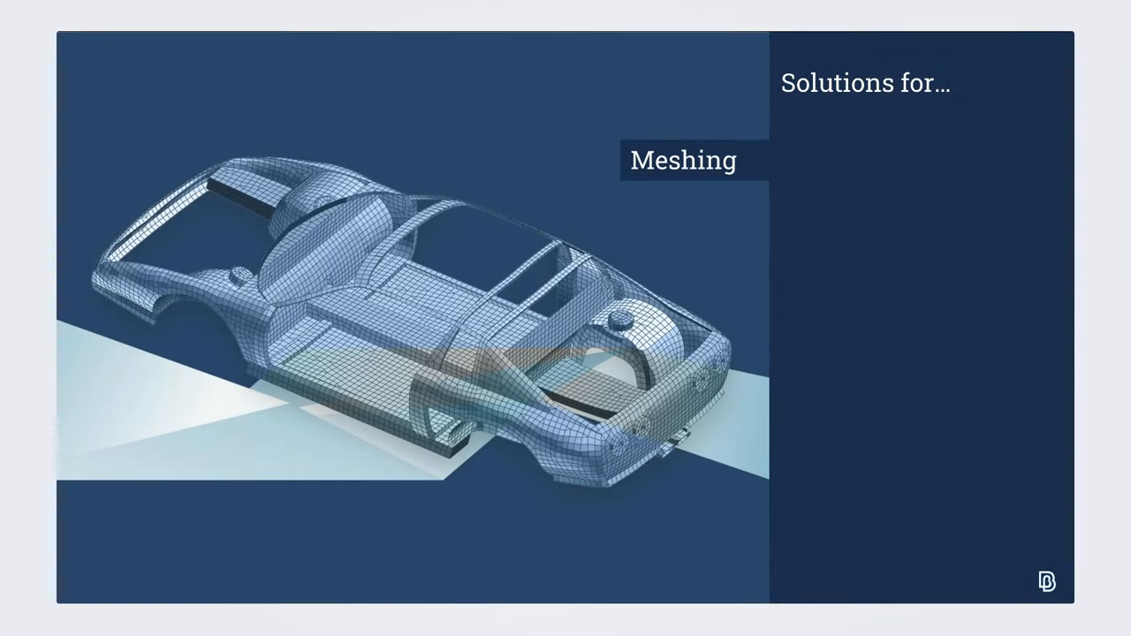
# Advance to the 'Automatic partition of middle mesh result' Meshing slide.
pyautogui.press('Right')
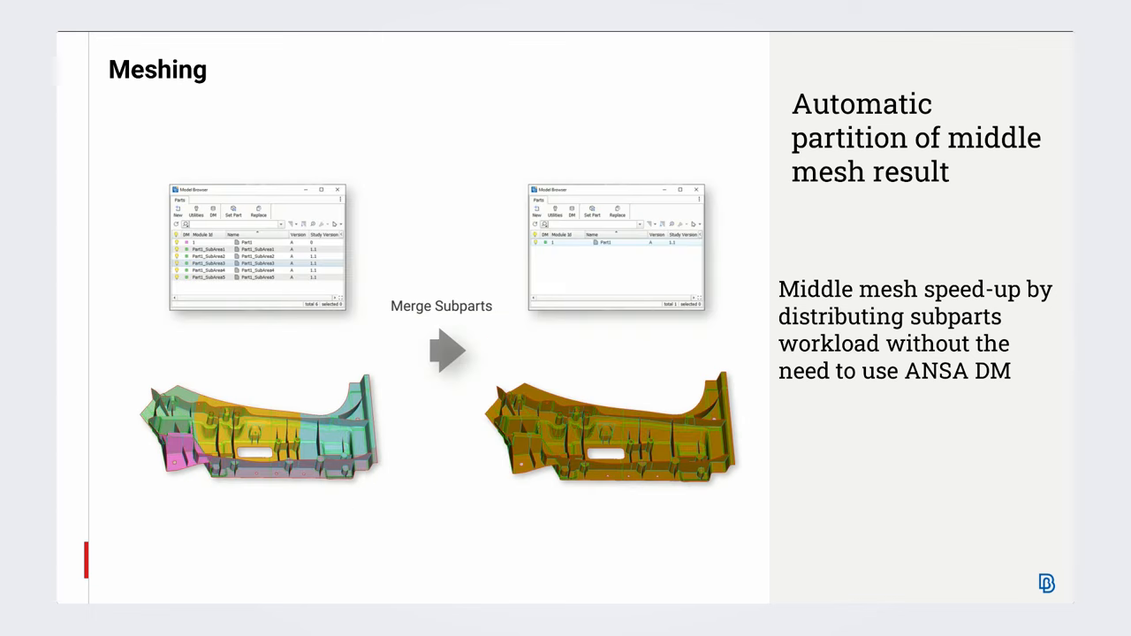